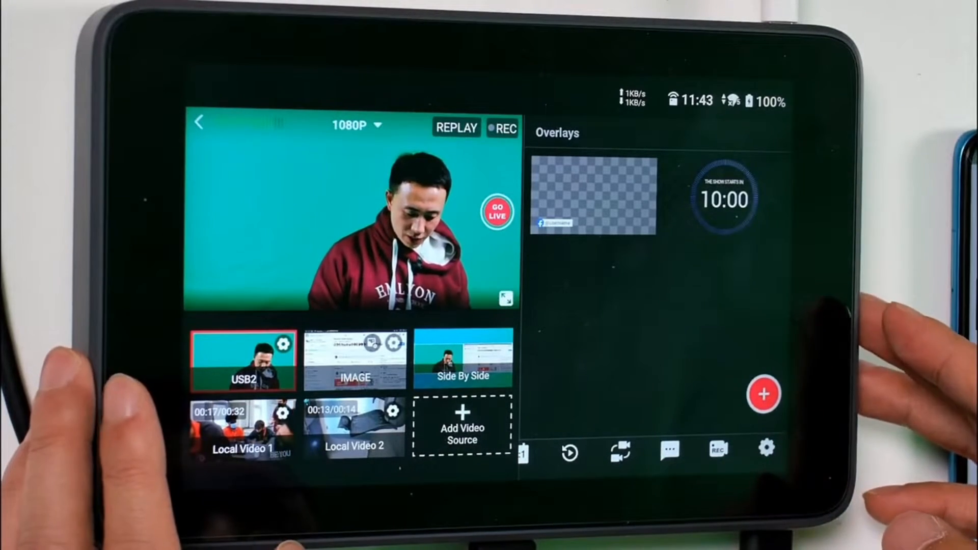
# Bring up the Mobile/Web Control instructions dialog from the YoloBox device settings.
pyautogui.click(764, 450)
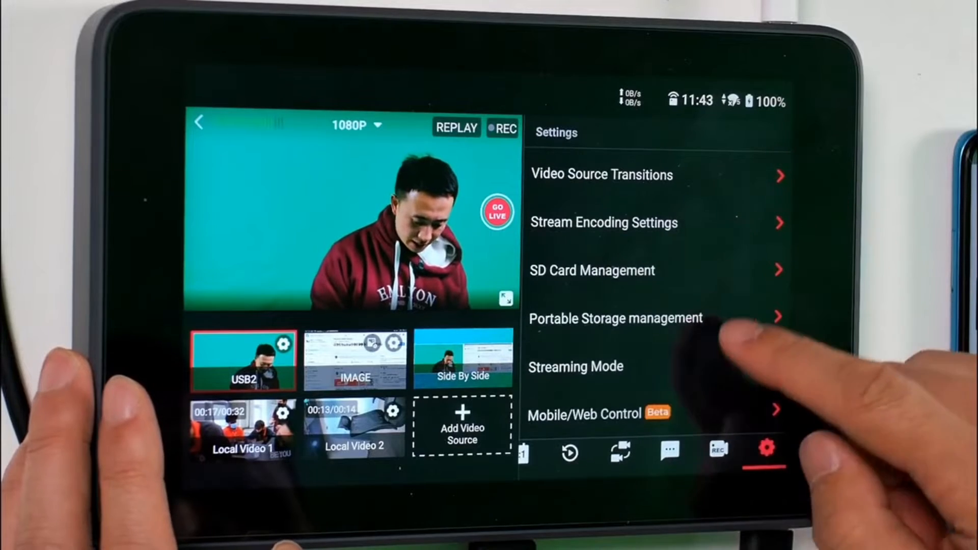
pyautogui.click(580, 413)
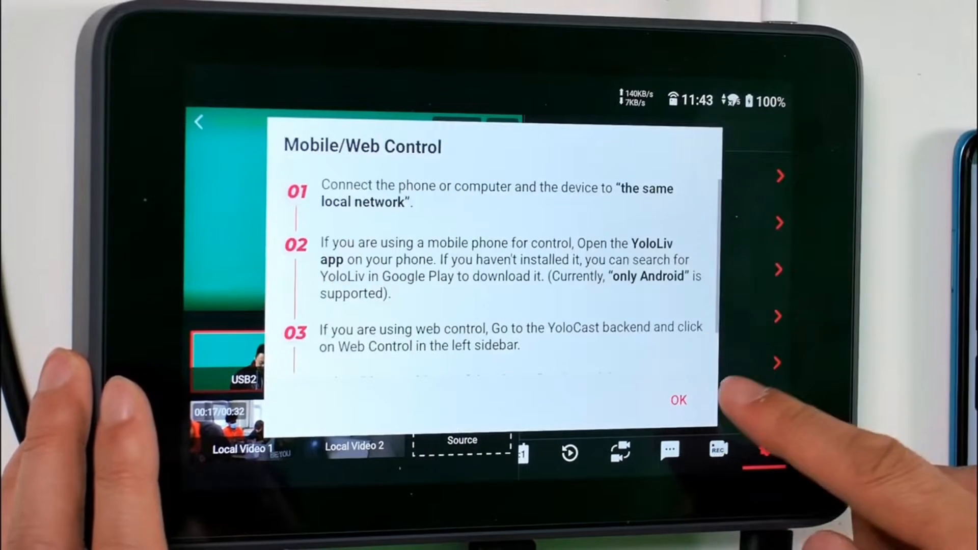
pyautogui.click(679, 401)
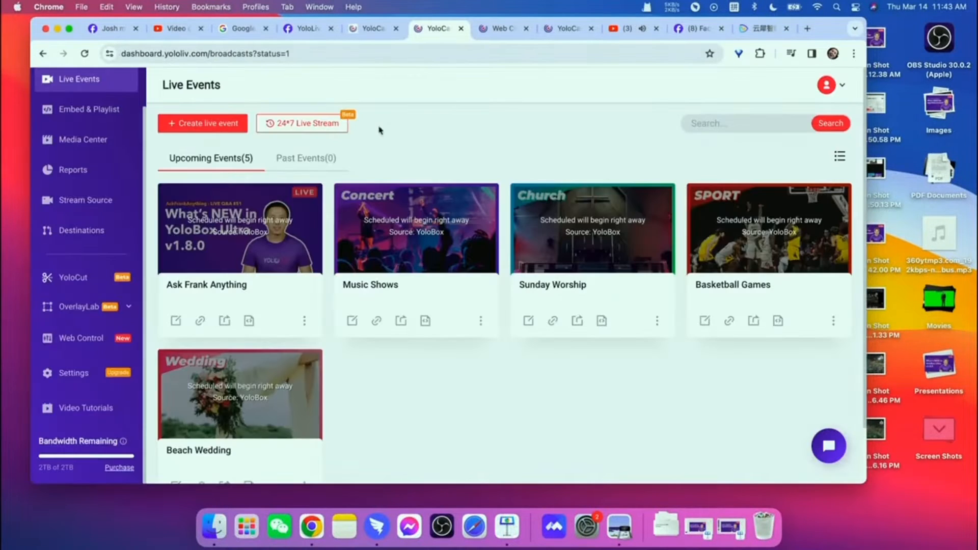
# Go to the Web Control feature from the YoloCast Live Events dashboard sidebar.
pyautogui.click(366, 29)
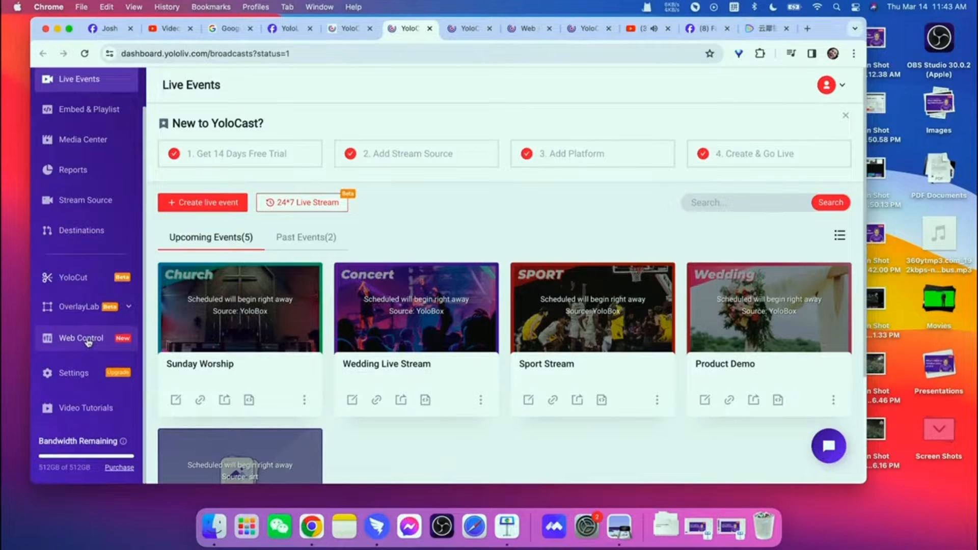
pyautogui.click(81, 338)
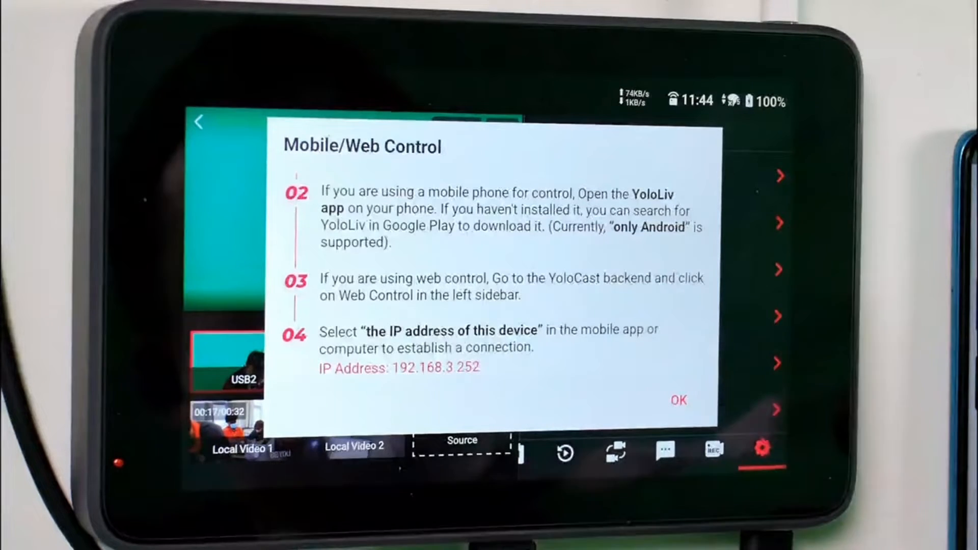
pyautogui.click(679, 401)
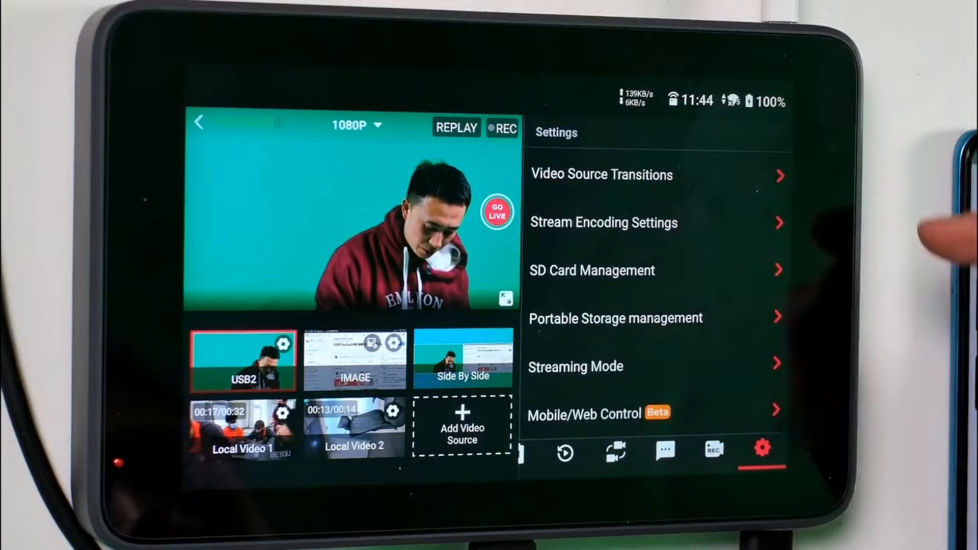
pyautogui.click(599, 413)
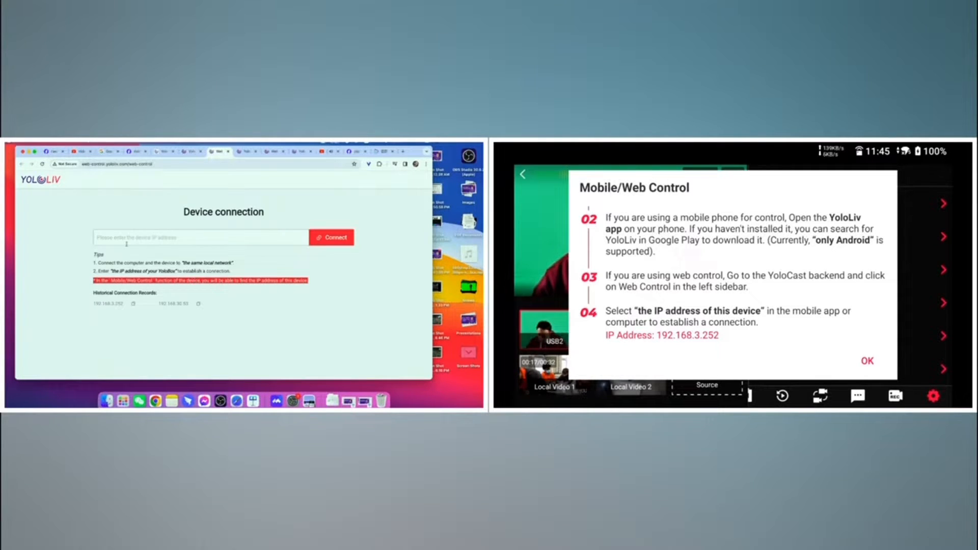
# Enter the device IP 192.168.3.252 and connect to the YoloBox to show its status.
pyautogui.click(201, 237)
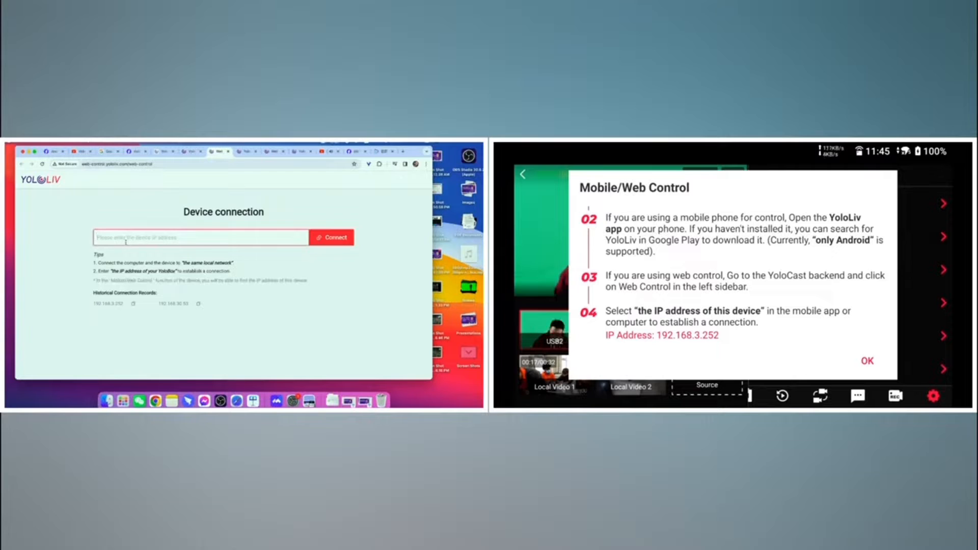
pyautogui.write('1')
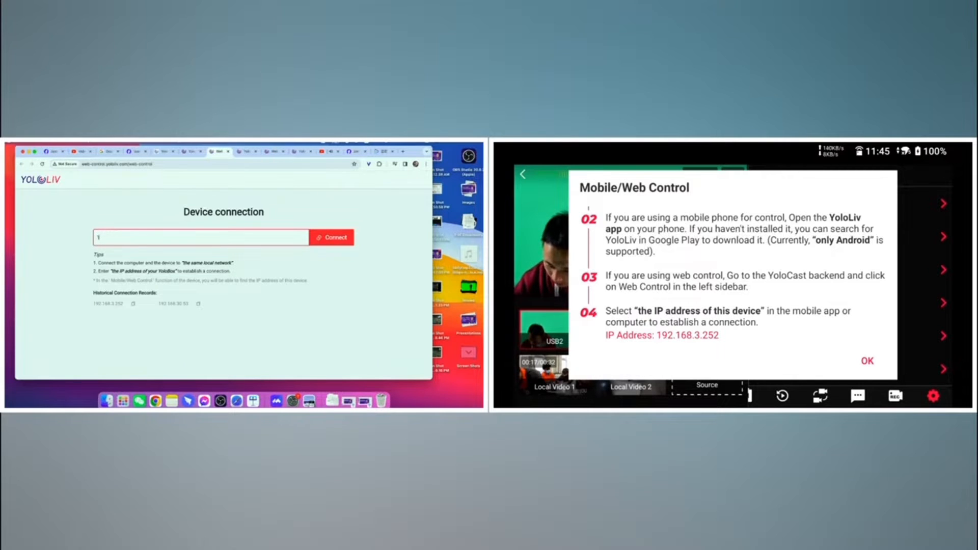
pyautogui.write('92.168.3.252')
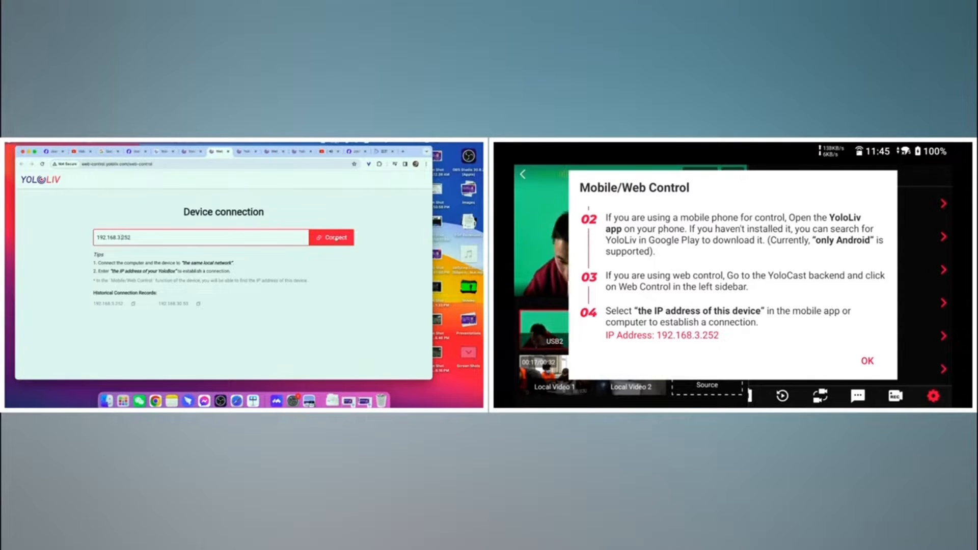
pyautogui.click(331, 237)
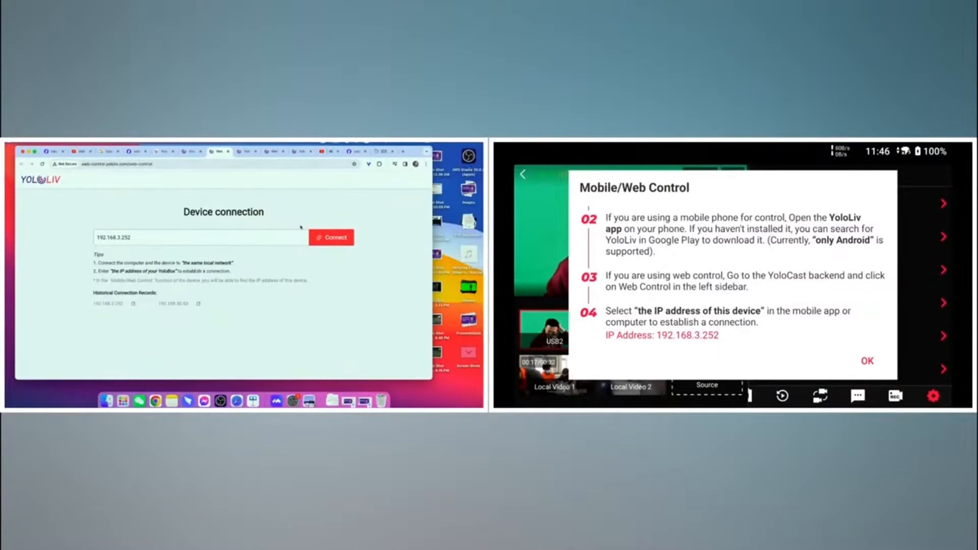
pyautogui.click(331, 237)
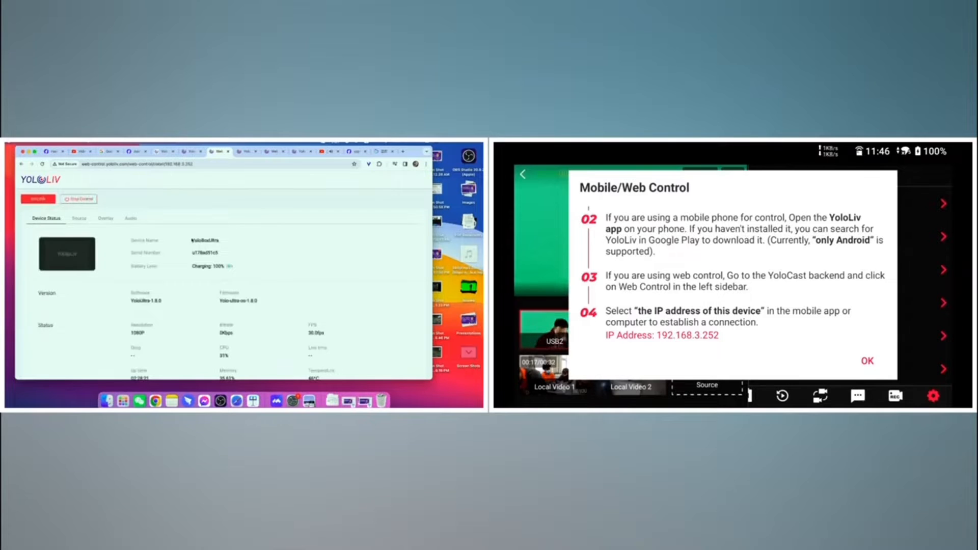
# Show the Source list: USB2, IMAGE, Side By Side and two local videos.
pyautogui.click(866, 361)
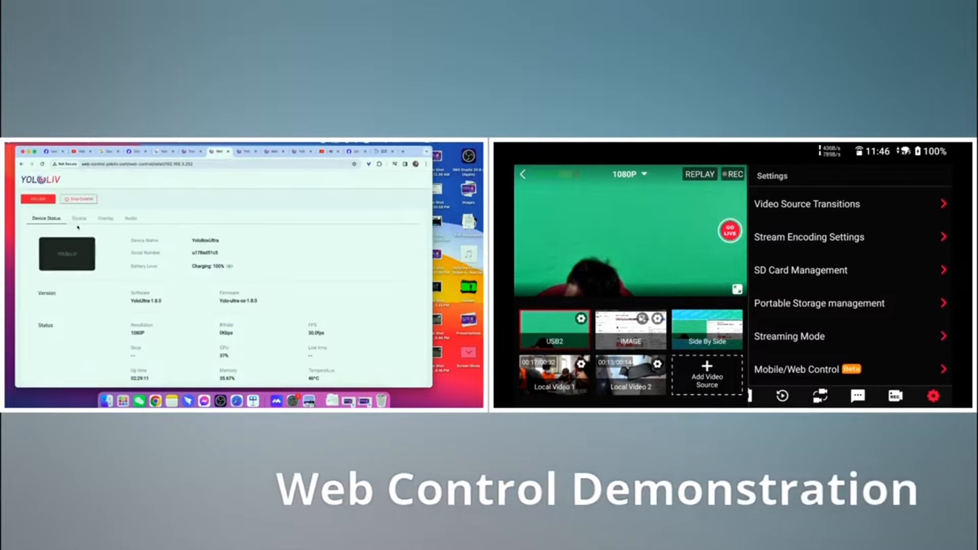
pyautogui.click(79, 218)
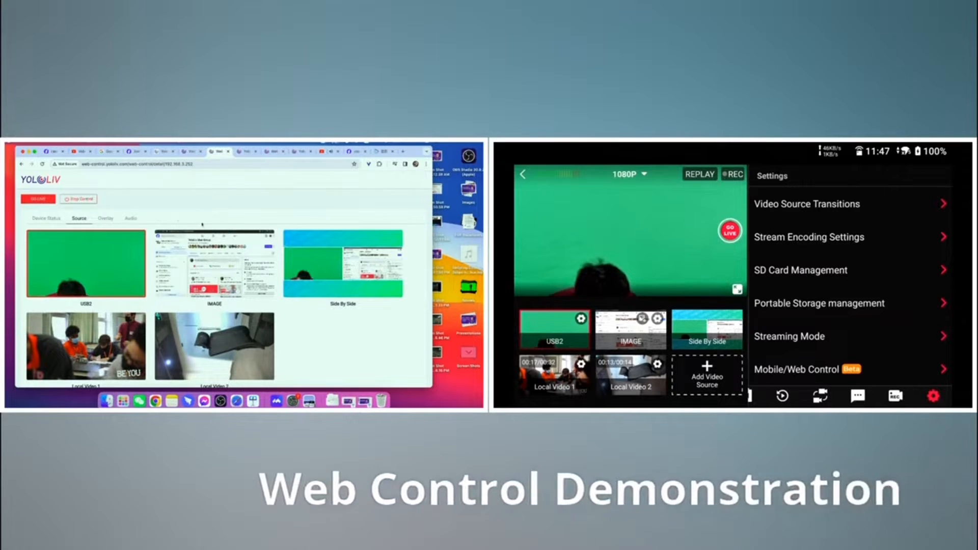
# Switch the live output to Local Video 2 and list its overlays, including the 10:00 countdown.
pyautogui.click(214, 264)
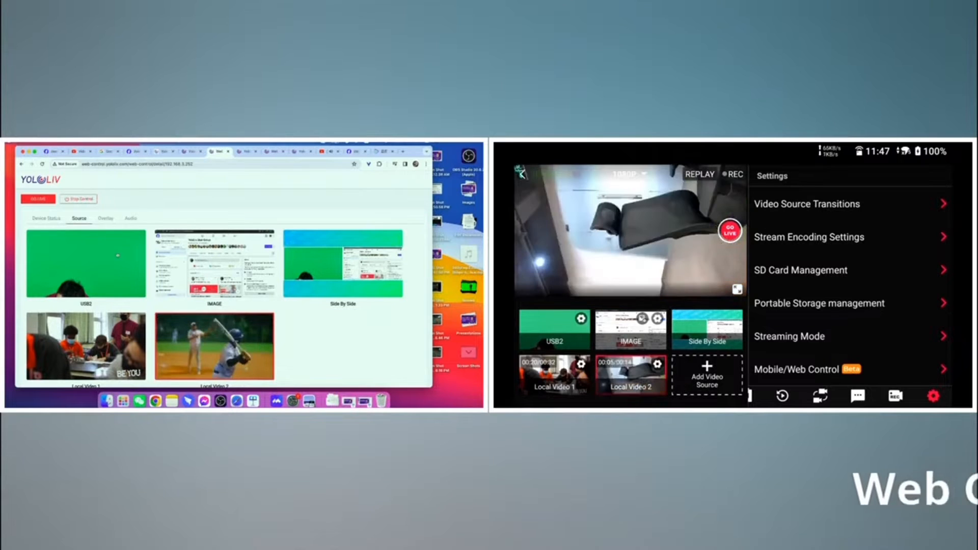
pyautogui.click(105, 218)
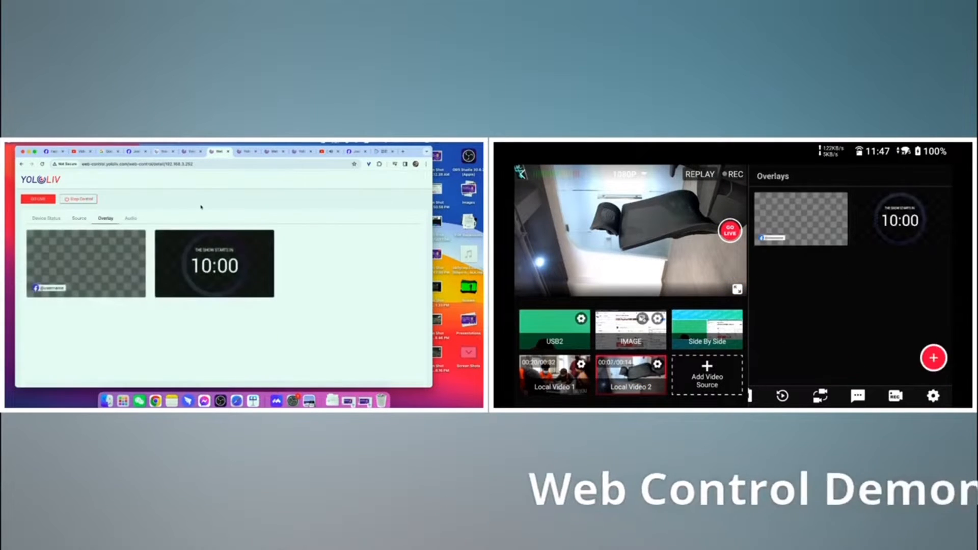